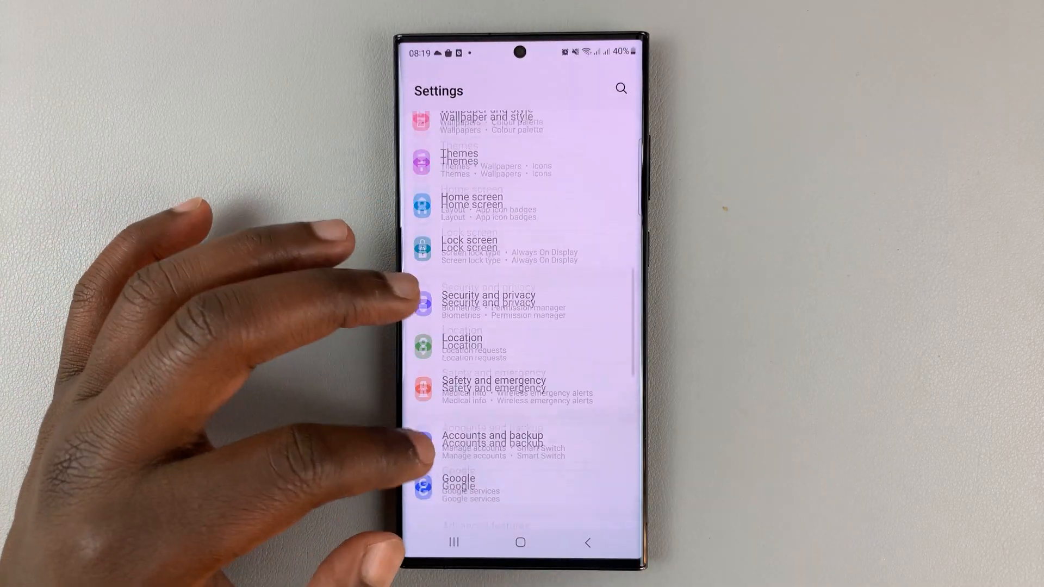
Reach Accounts and backup in the Settings list.
scroll(down, 3)
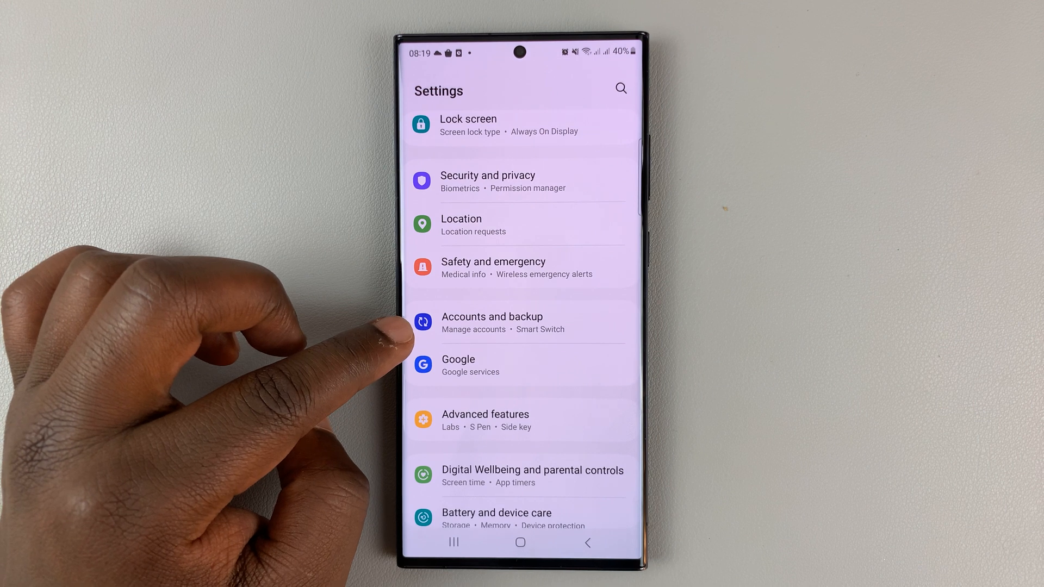
click(492, 323)
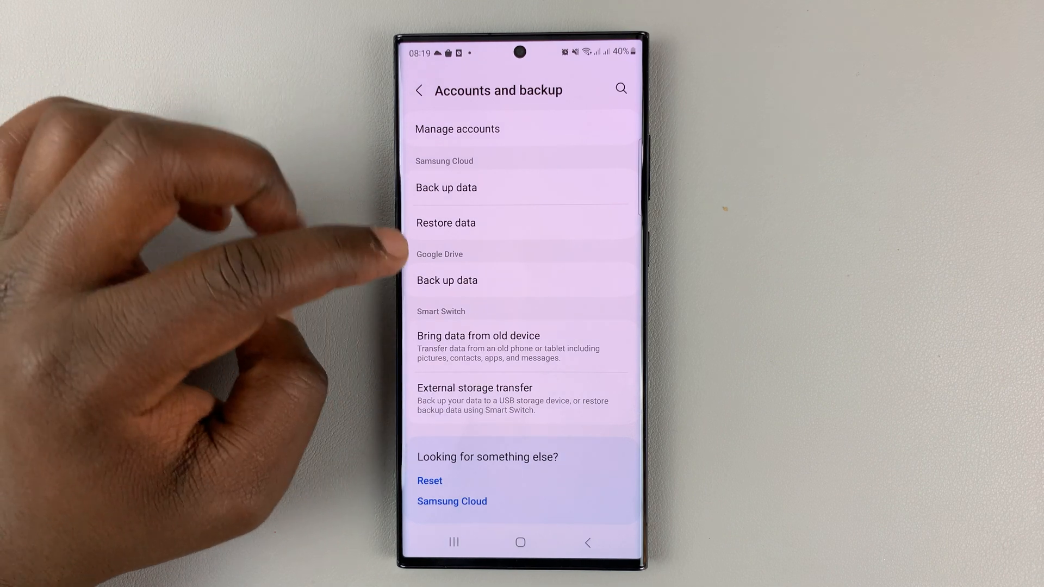
Turn on Backup by Google One from the Google Drive Back up data entry.
click(447, 279)
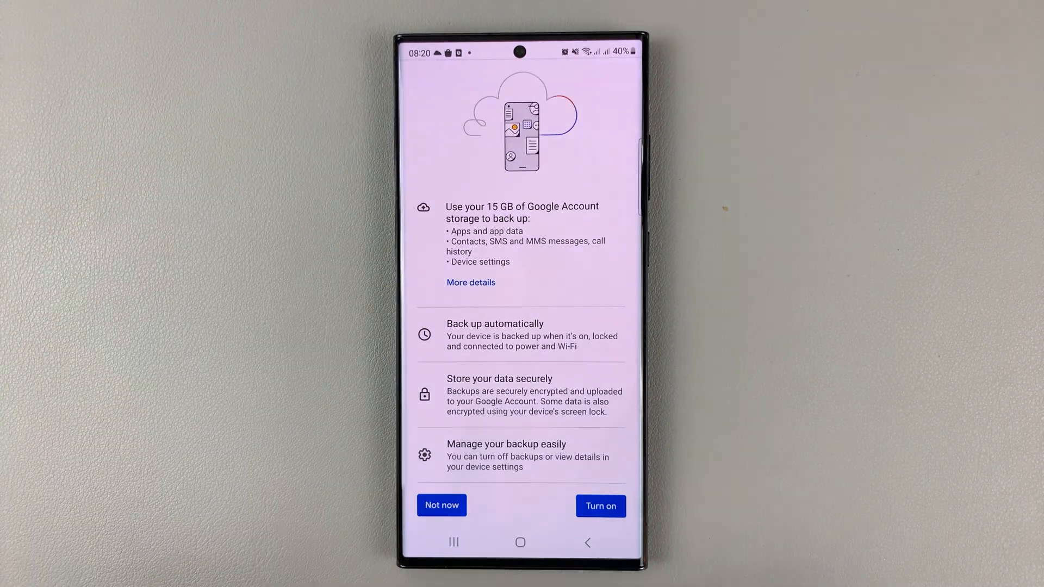
click(601, 505)
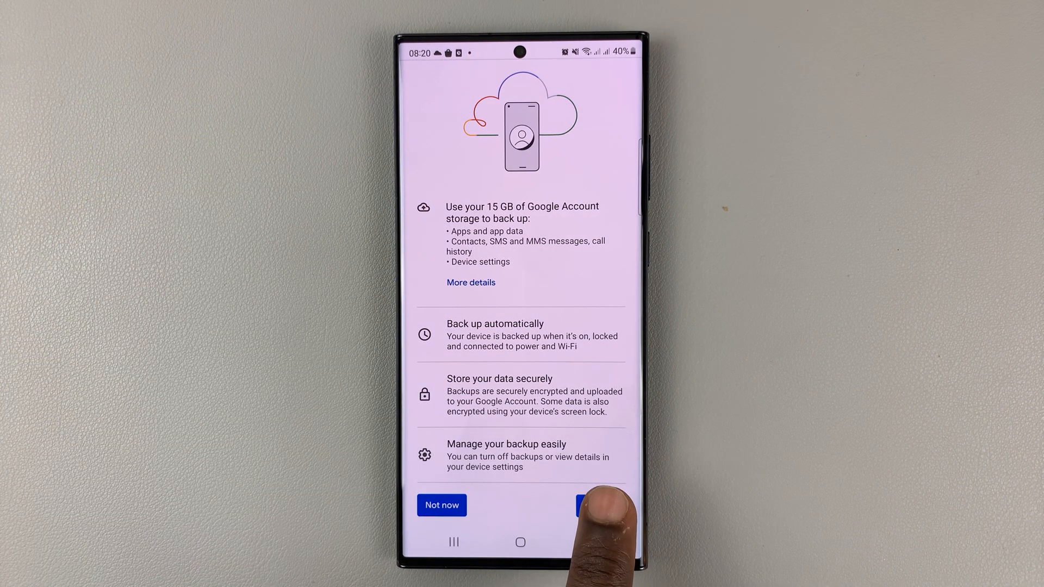
click(593, 504)
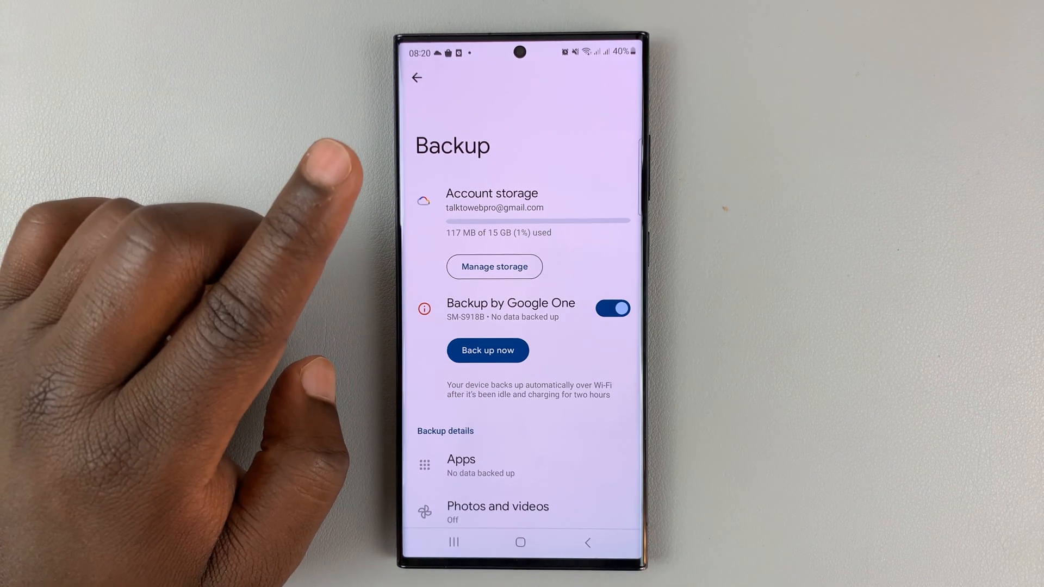
mouse_move(453, 399)
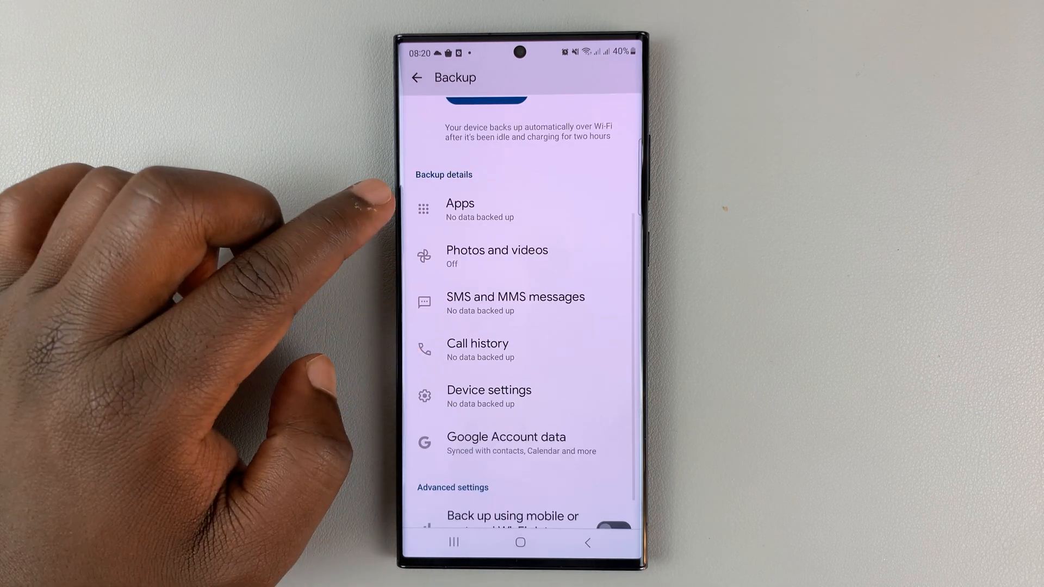
mouse_move(373, 226)
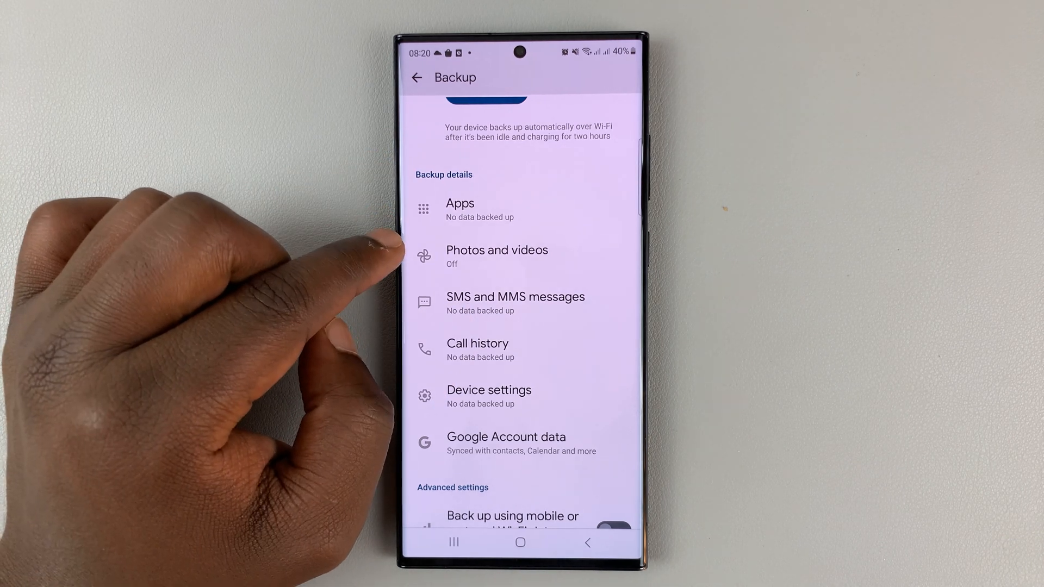
Switch on Photos and videos backup in Google Photos.
click(497, 256)
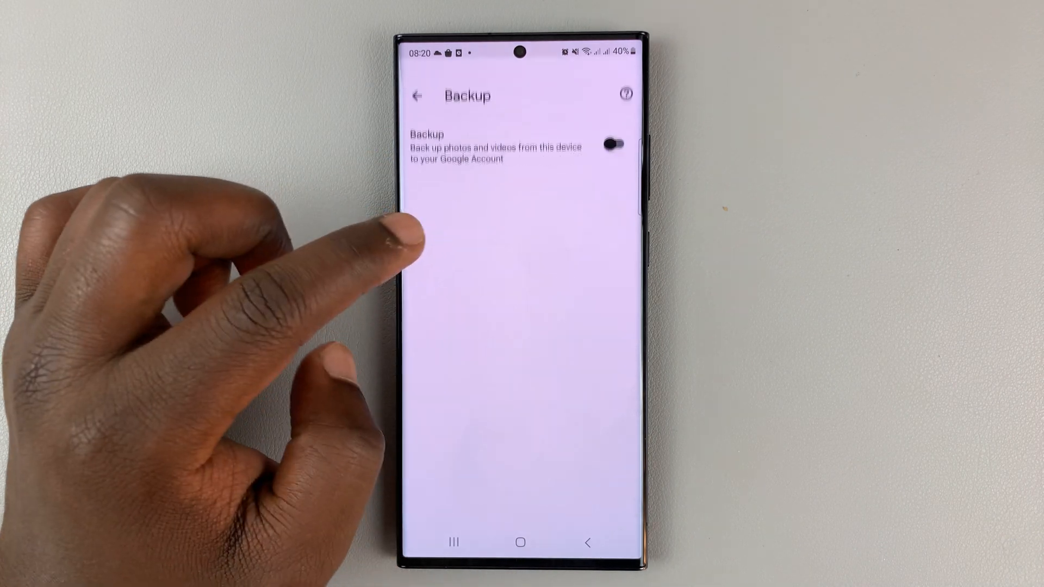
click(612, 145)
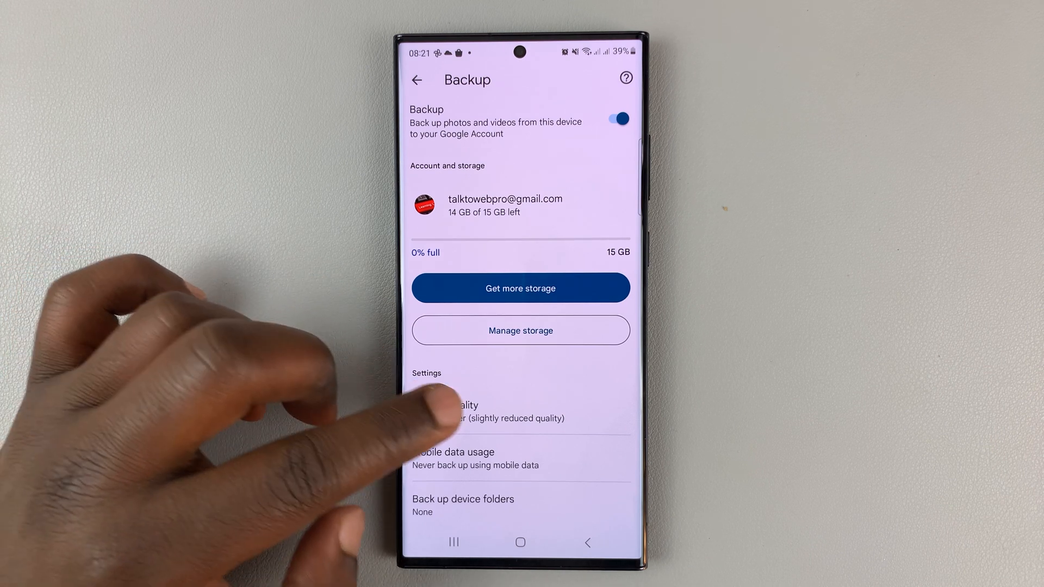
Set backup quality to Original quality, answering the upgrade prompt, and return to backup settings.
click(455, 411)
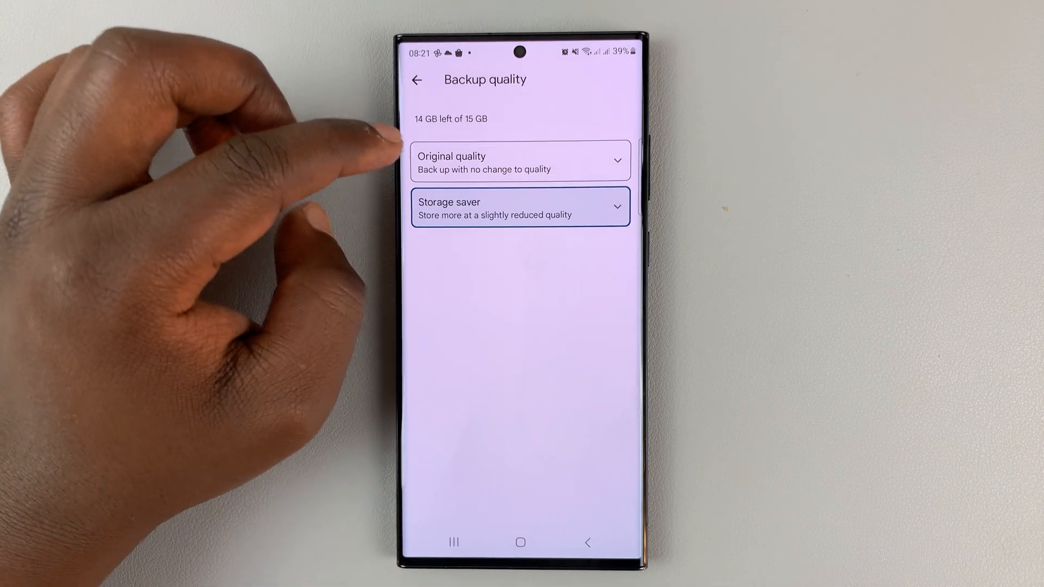
mouse_move(373, 153)
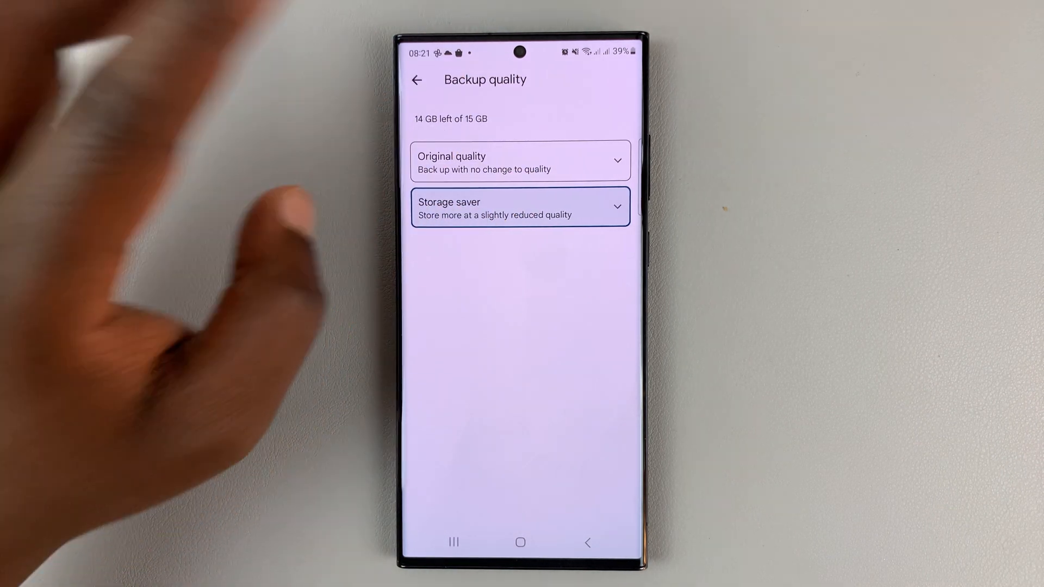
click(520, 161)
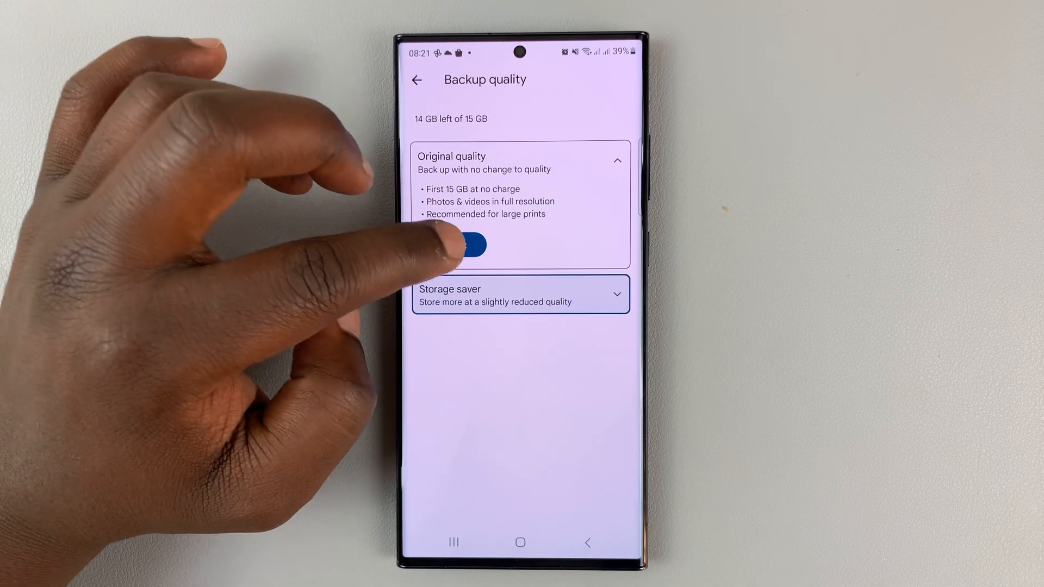
click(473, 245)
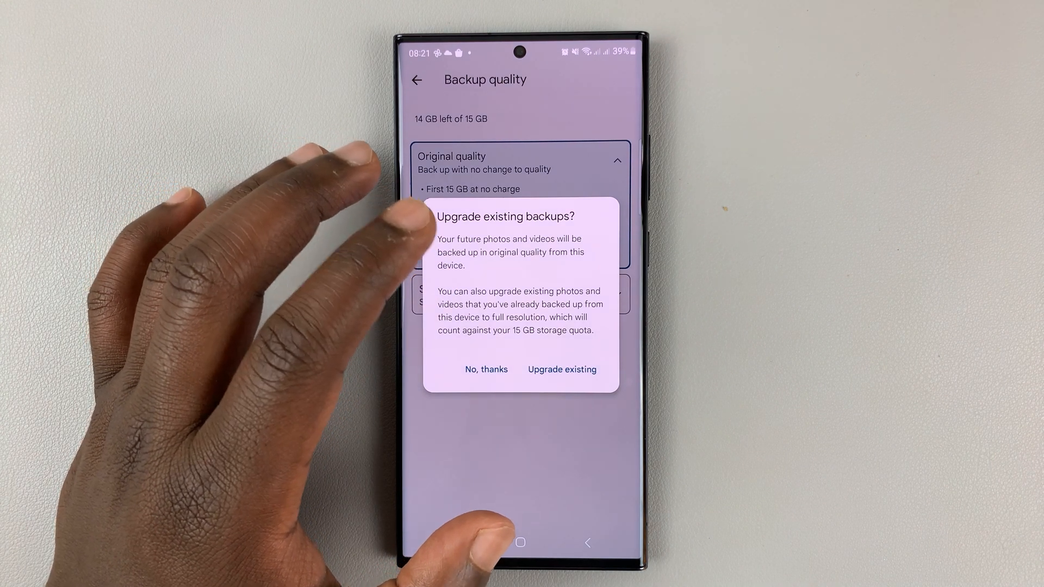
click(485, 370)
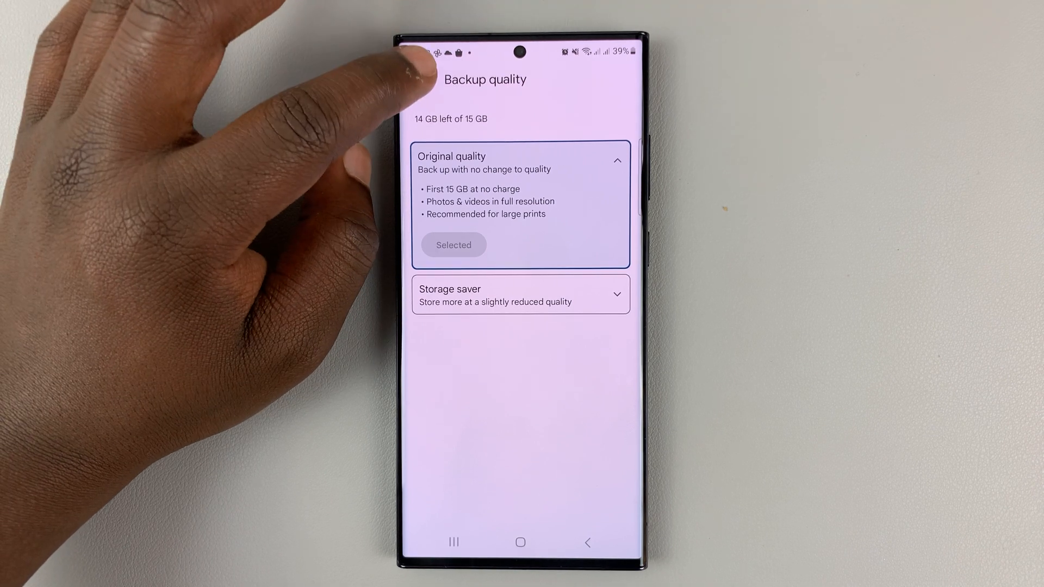
click(418, 80)
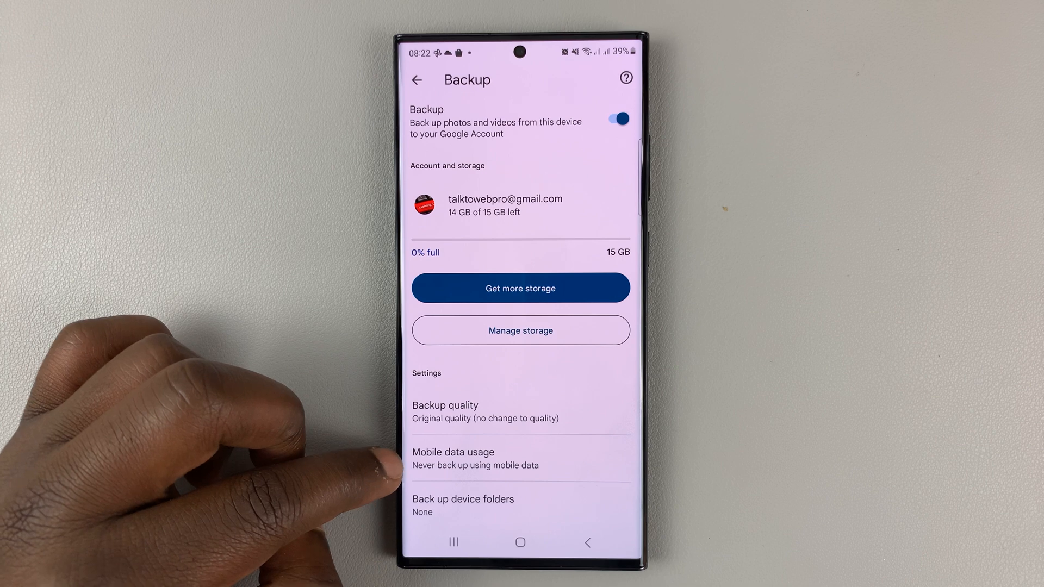
click(452, 458)
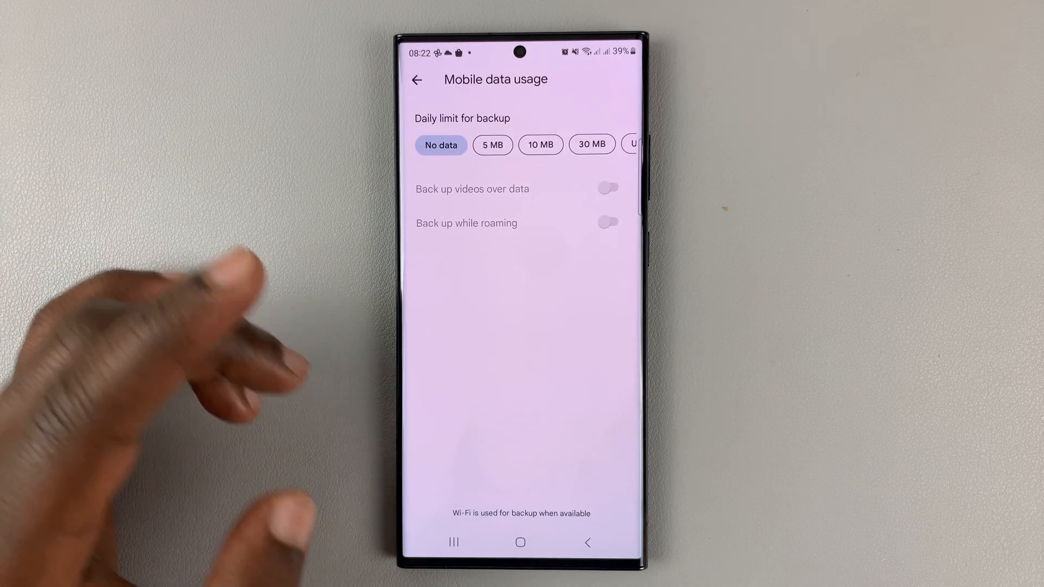
click(416, 79)
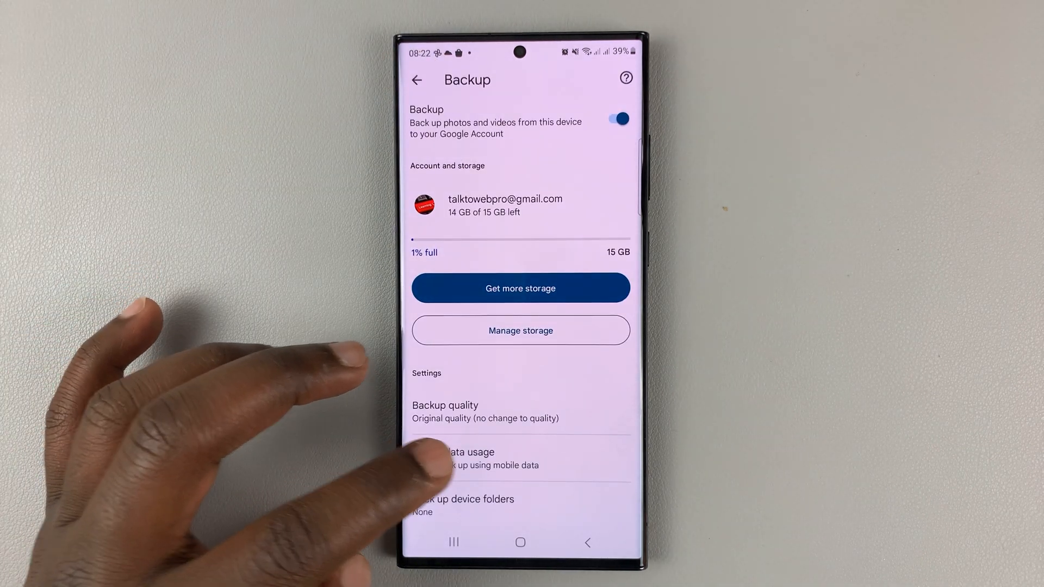
click(467, 458)
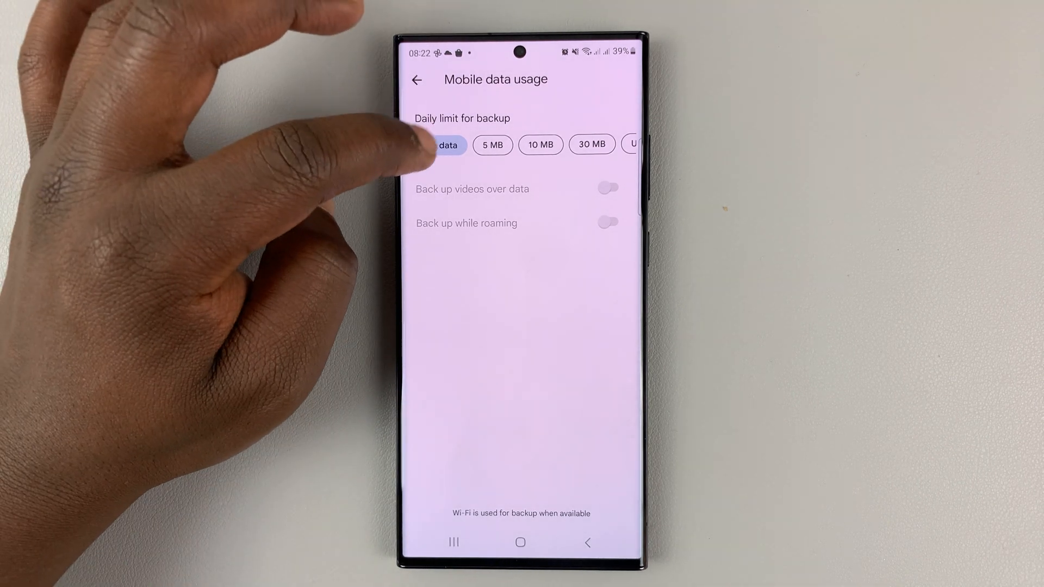
click(441, 145)
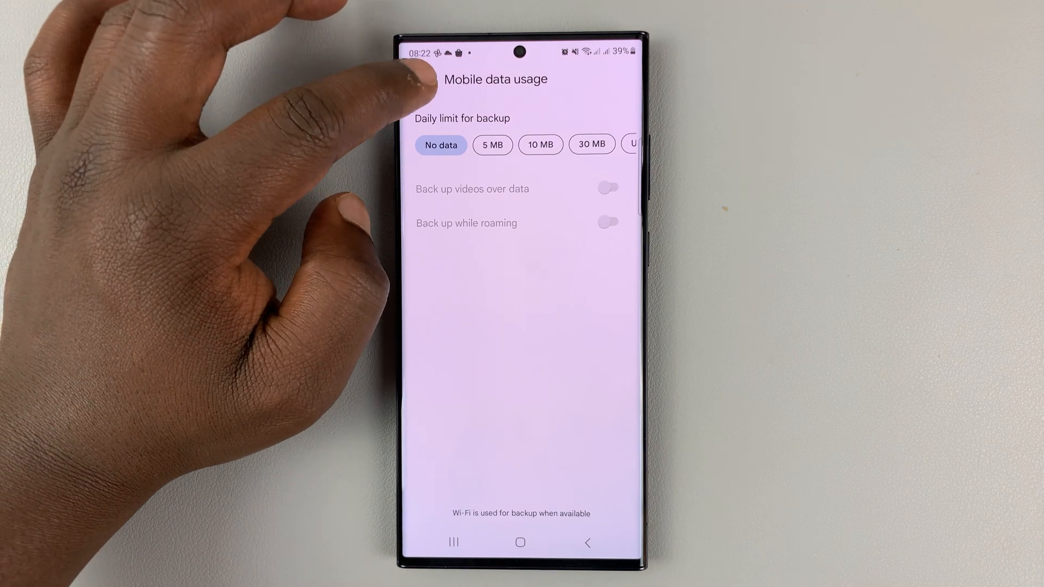
click(421, 79)
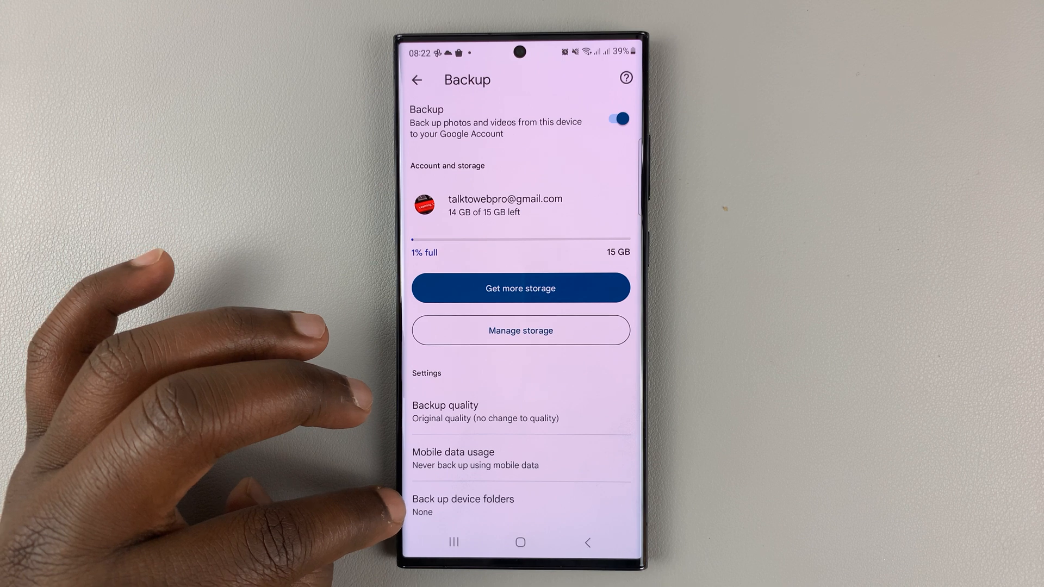
click(463, 504)
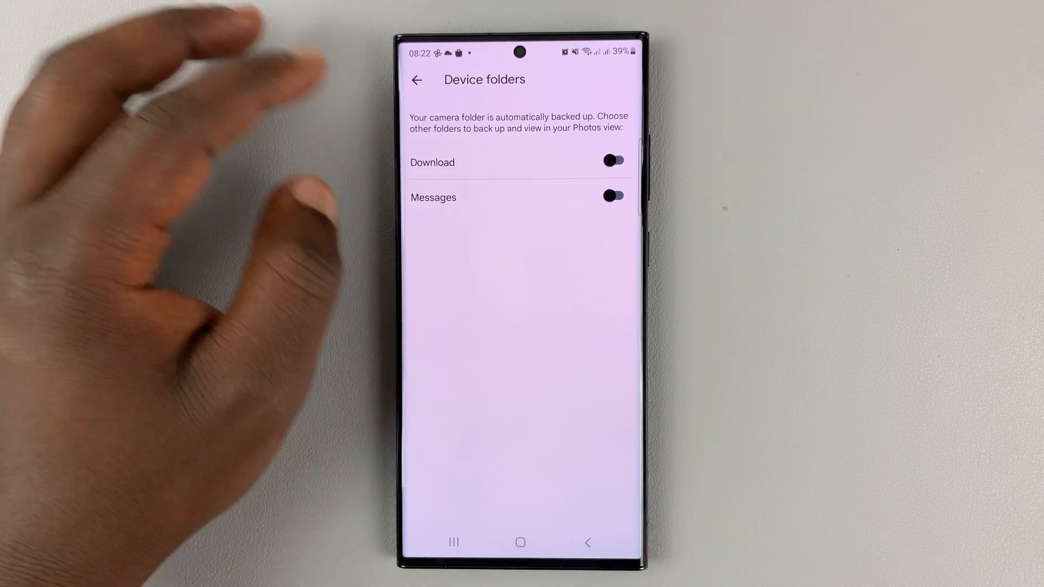
click(416, 80)
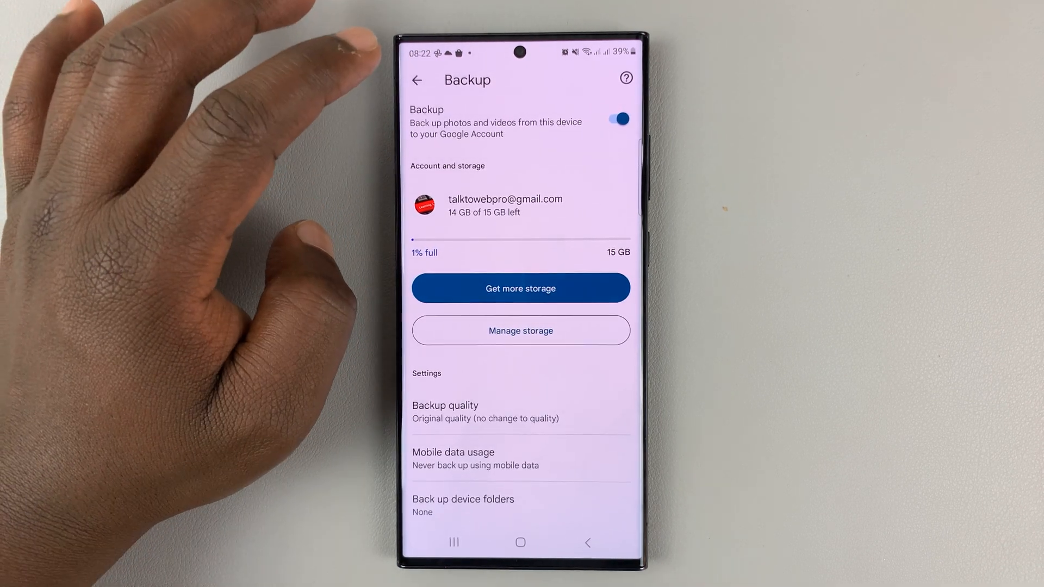
Return to the Google One Backup overview and go to the home screen.
scroll(down, 3)
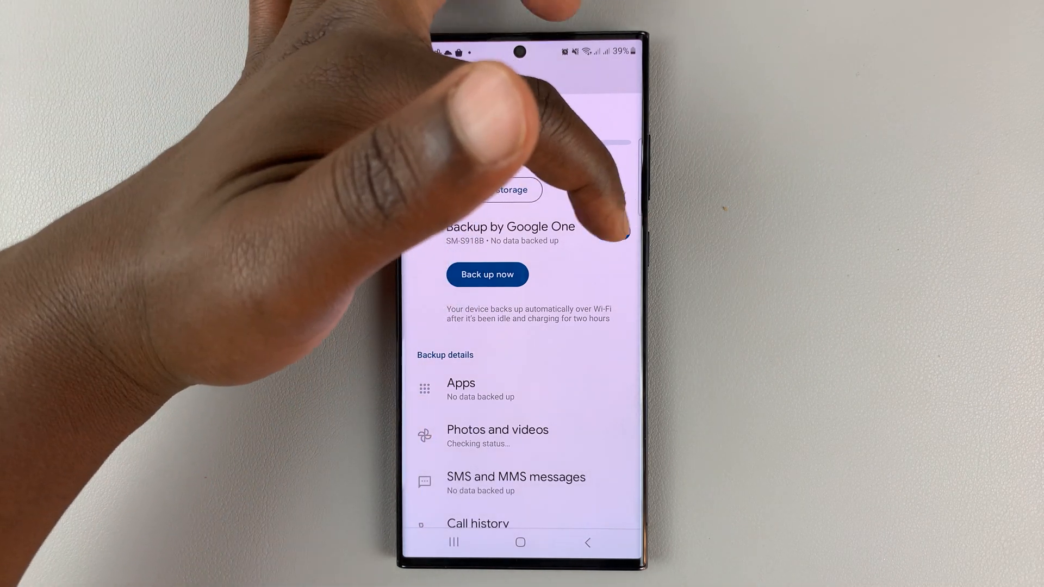
click(612, 231)
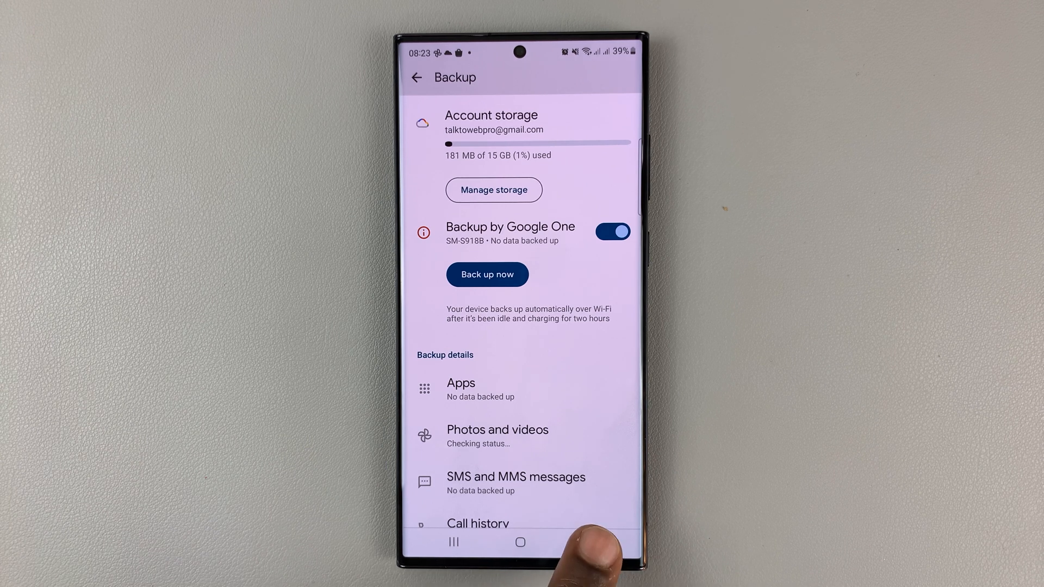
click(519, 541)
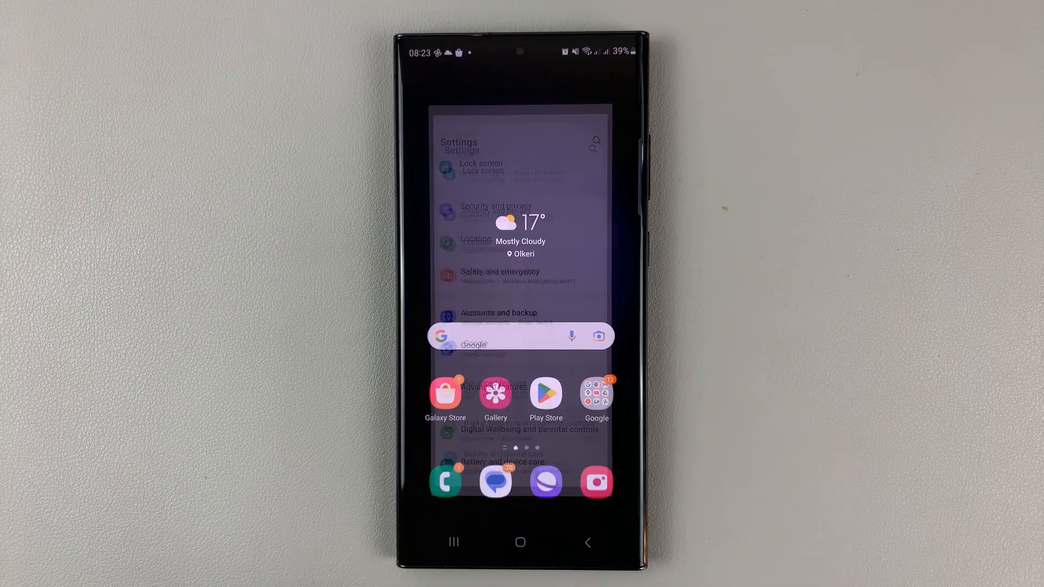